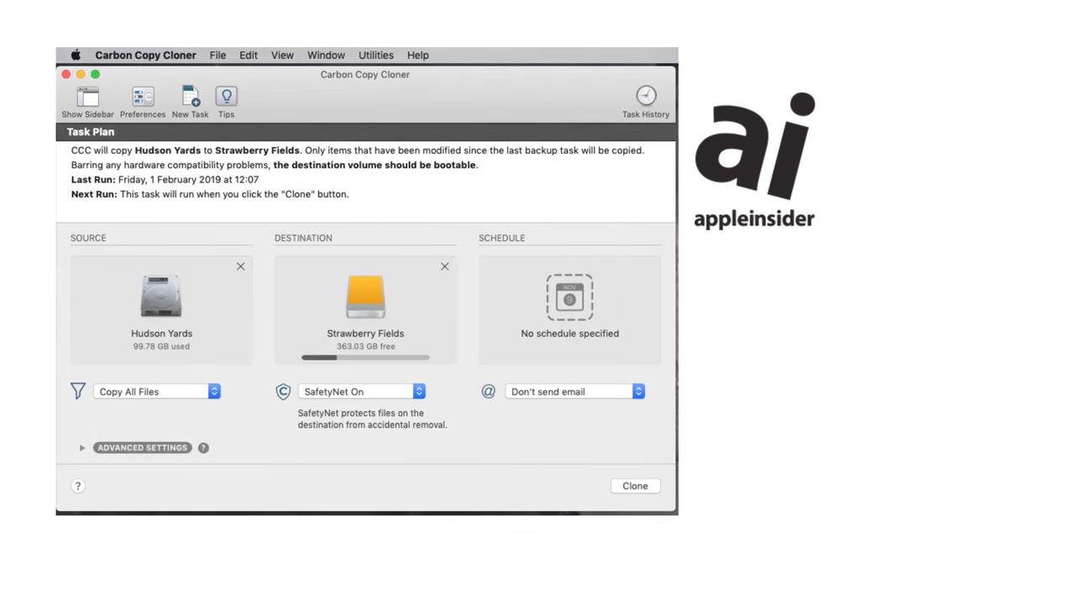
Step: Start the Carbon Copy Cloner clone from Hudson Yards to Strawberry Fields
click(215, 389)
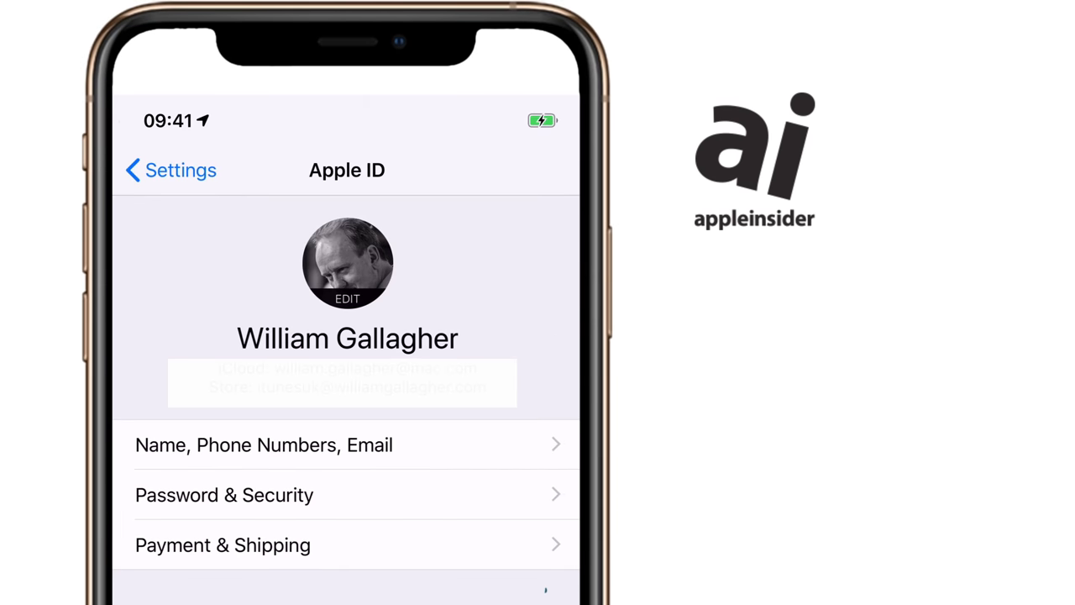
Step: Start an immediate iCloud backup with Back Up Now
scroll(down, 3)
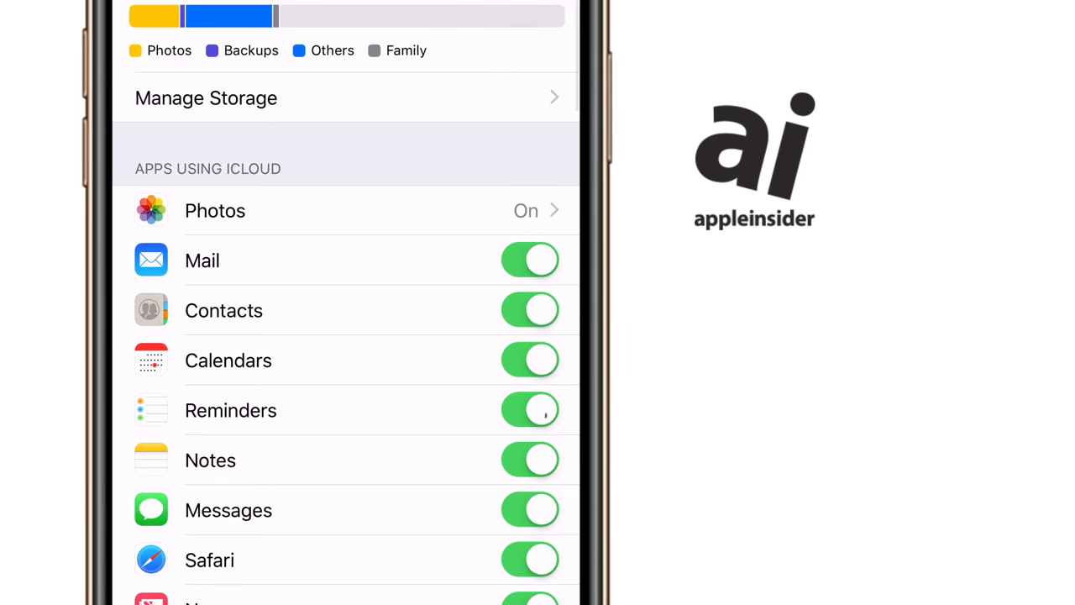
scroll(down, 3)
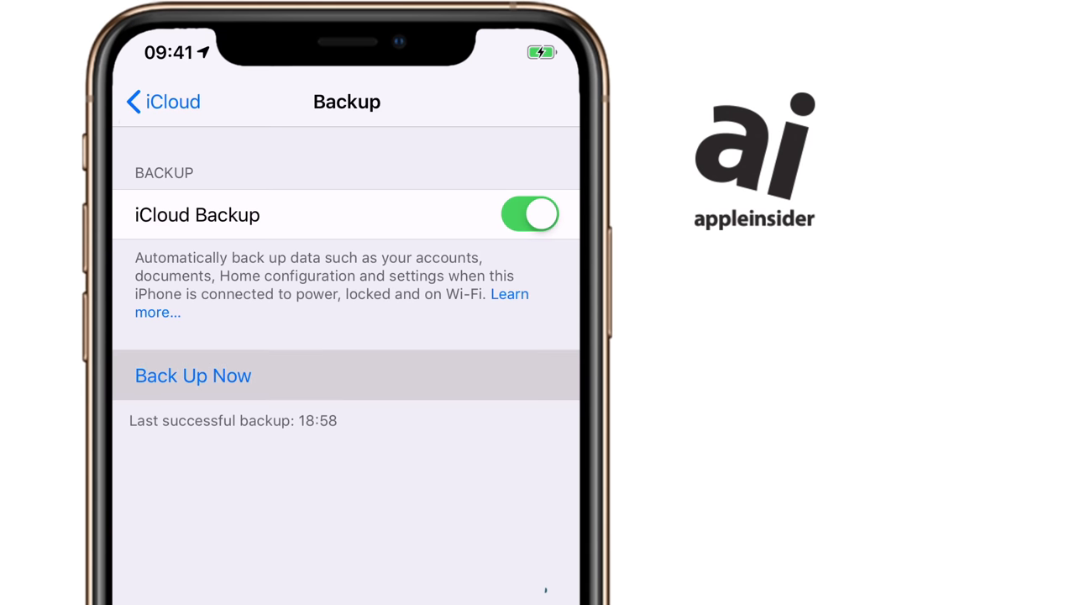
click(192, 375)
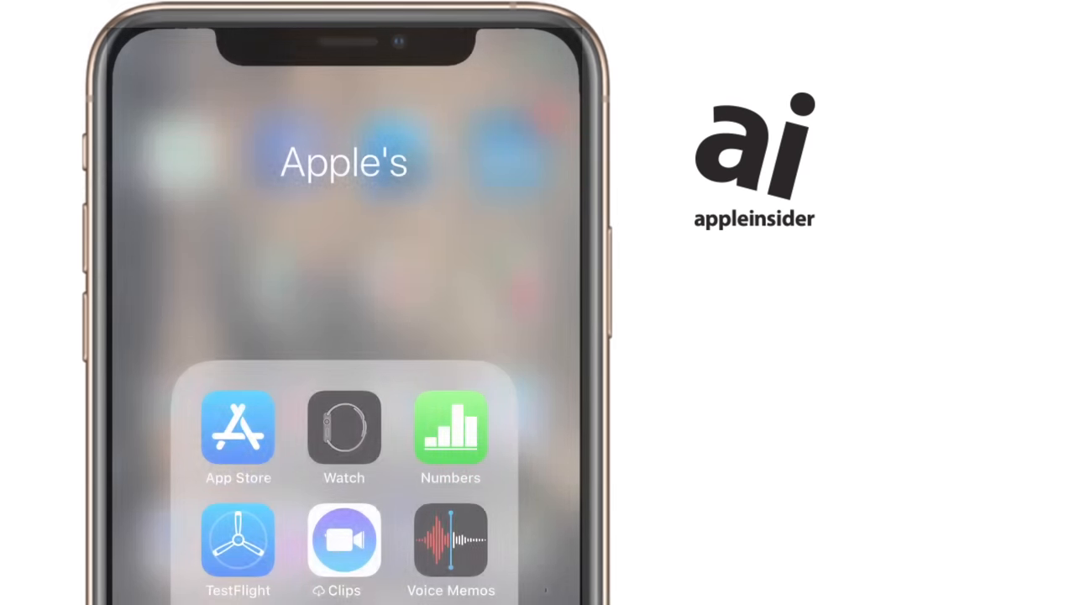
Step: Launch the Watch app from the Apple's home-screen folder
click(343, 430)
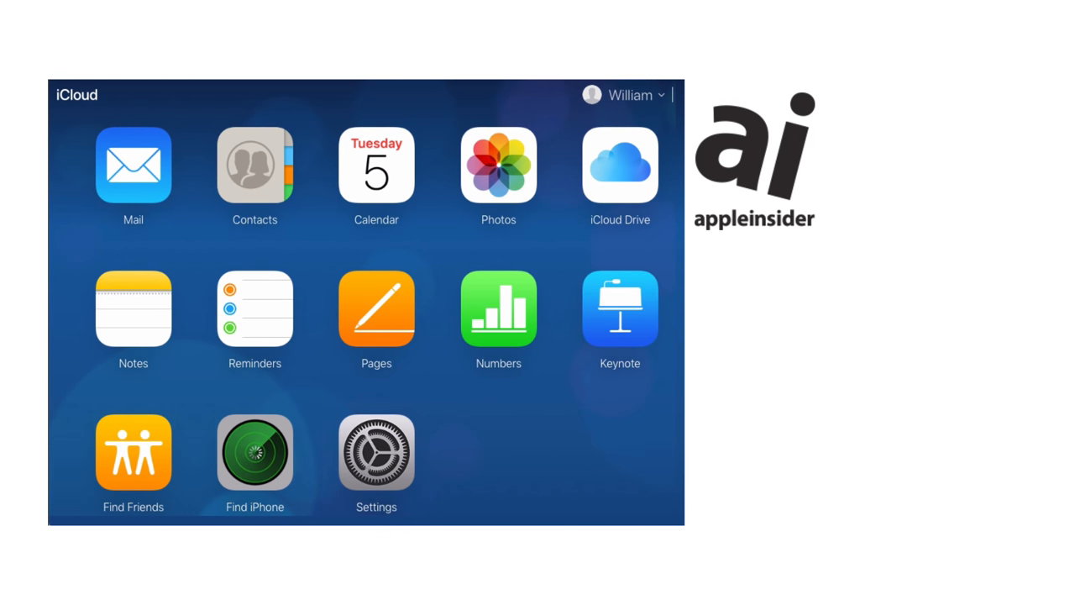
click(256, 452)
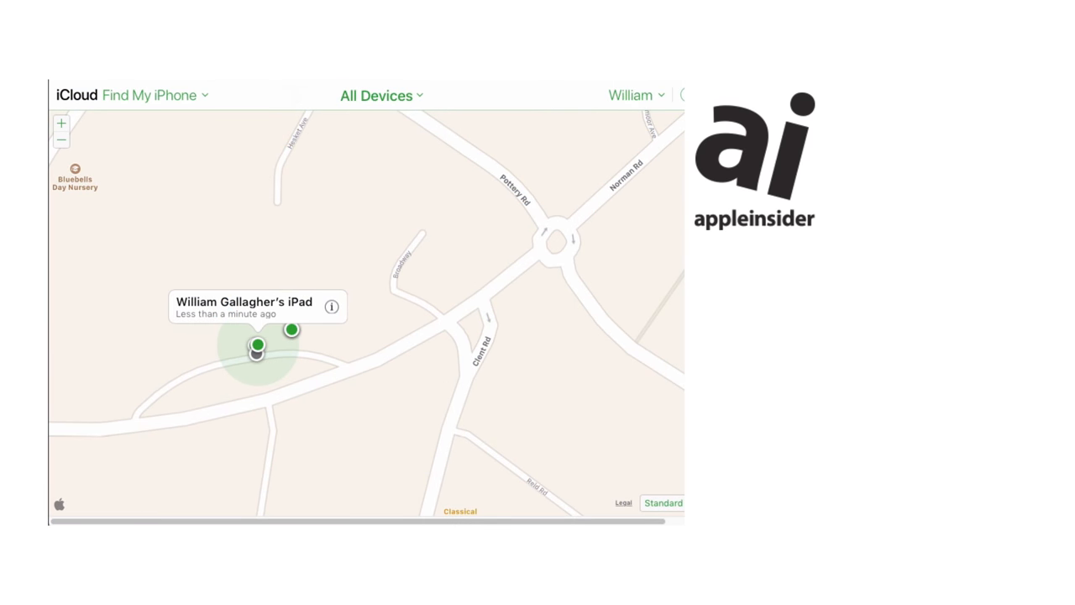
click(333, 306)
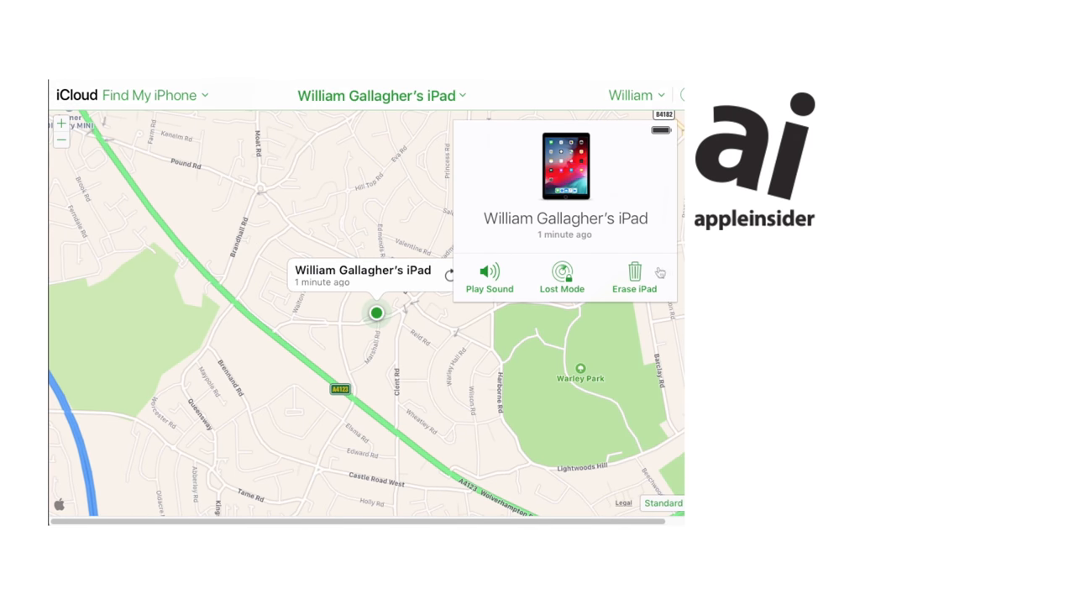
mouse_move(635, 272)
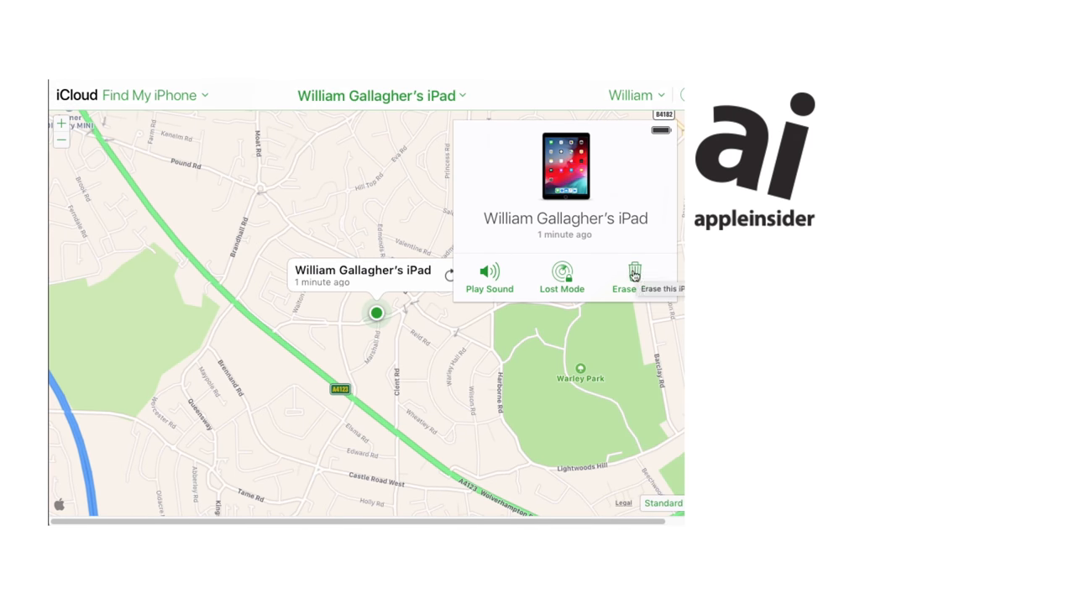
click(625, 277)
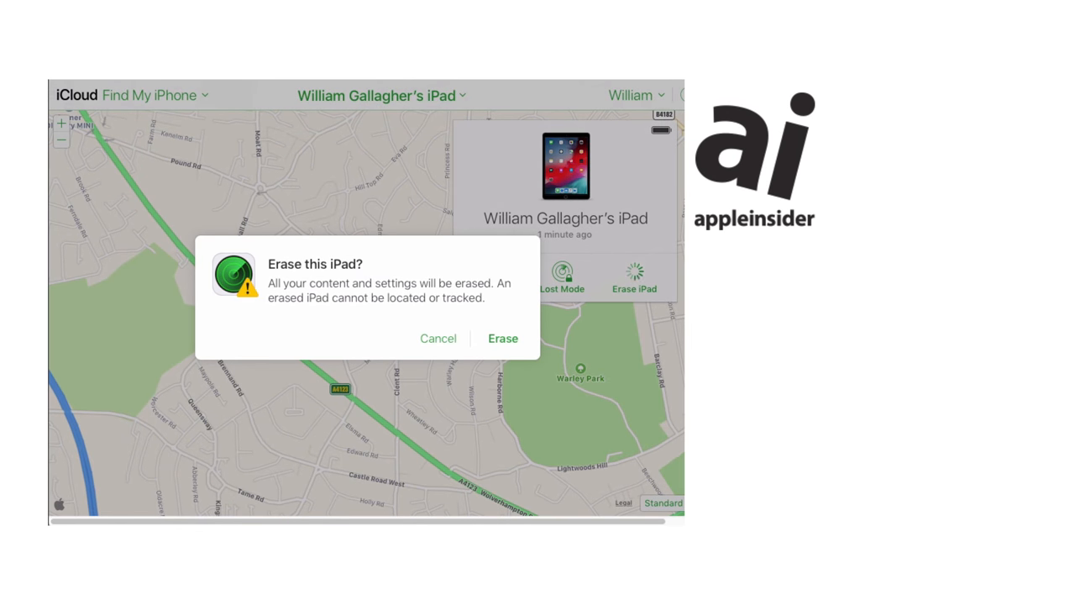